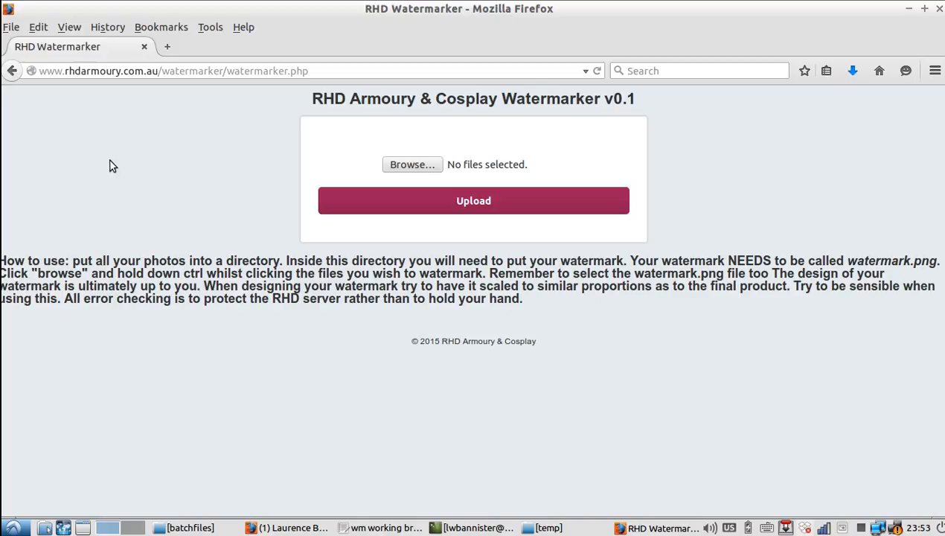
pyautogui.moveTo(281, 117)
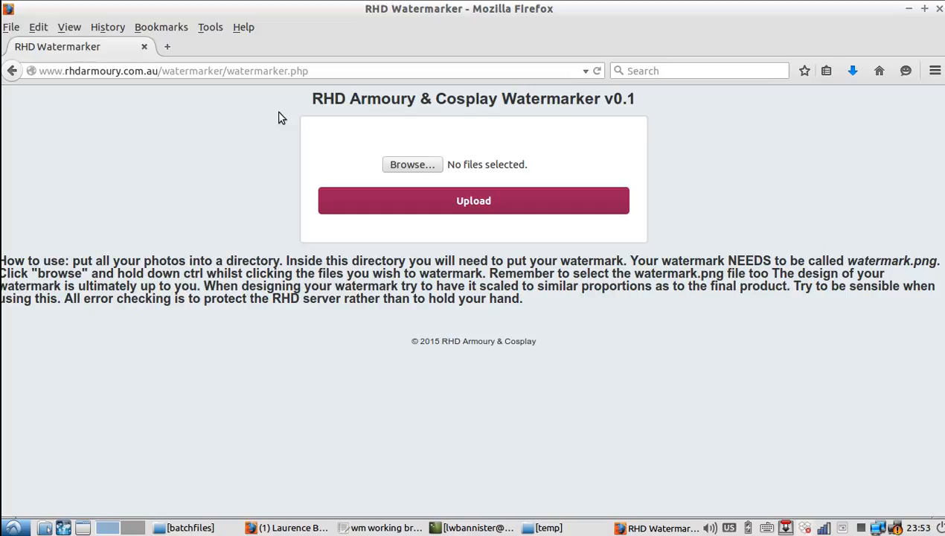
pyautogui.moveTo(337, 82)
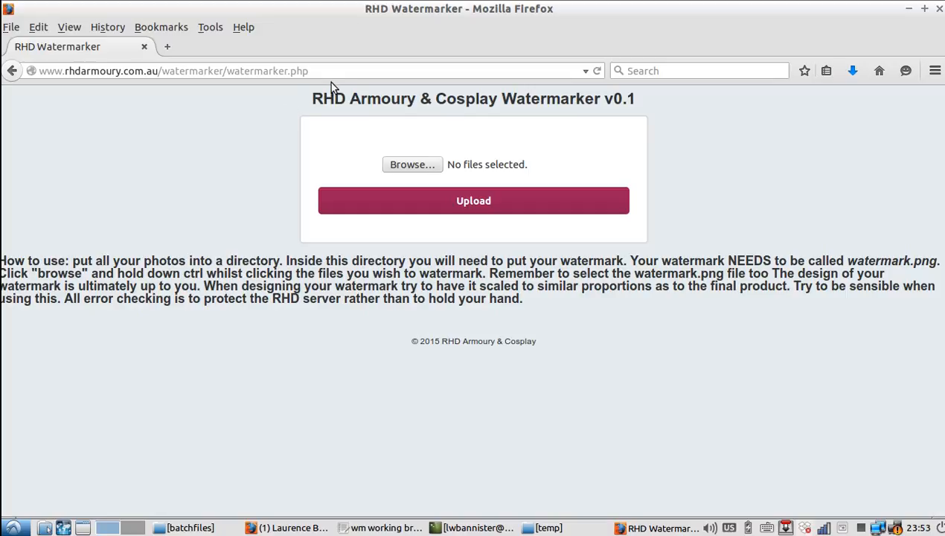
pyautogui.moveTo(342, 83)
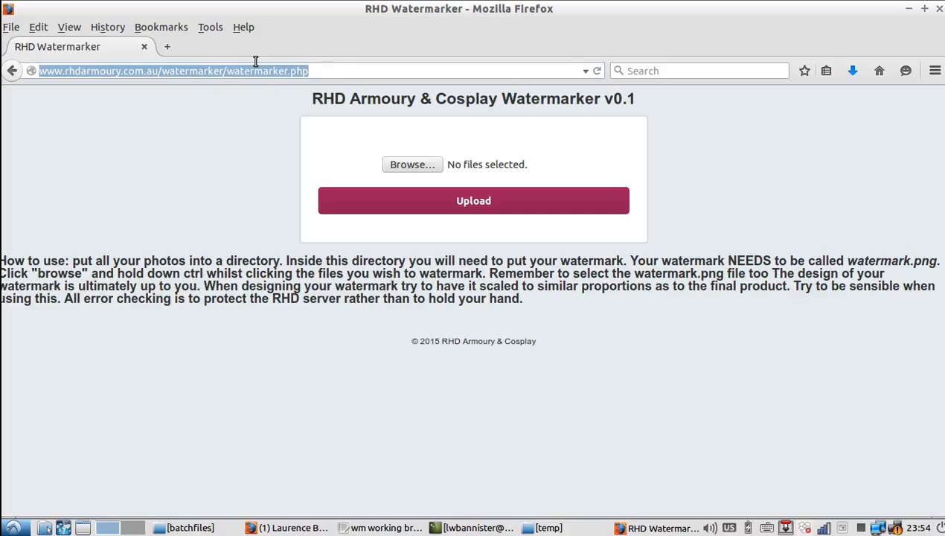
pyautogui.moveTo(38, 67)
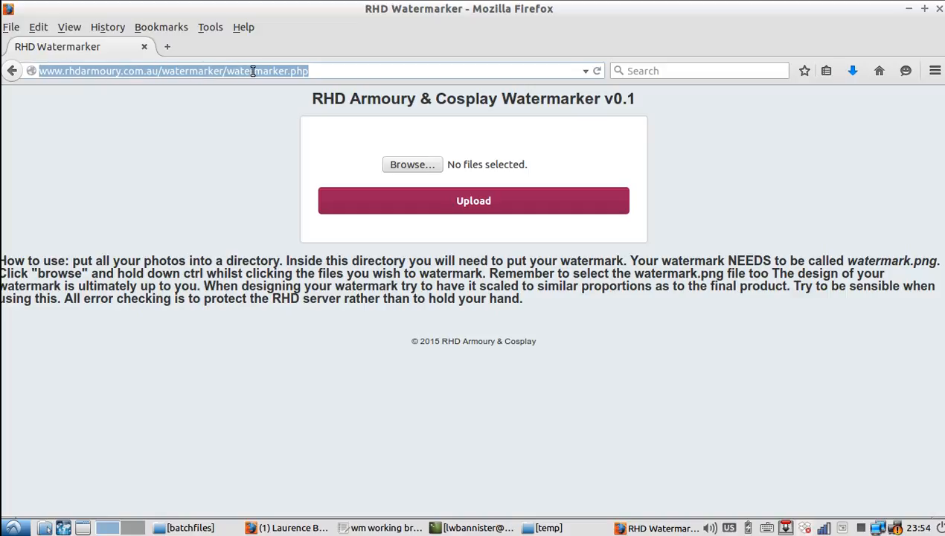
# Highlight the file name 'watermark.png' in the How to use paragraph
pyautogui.click(340, 70)
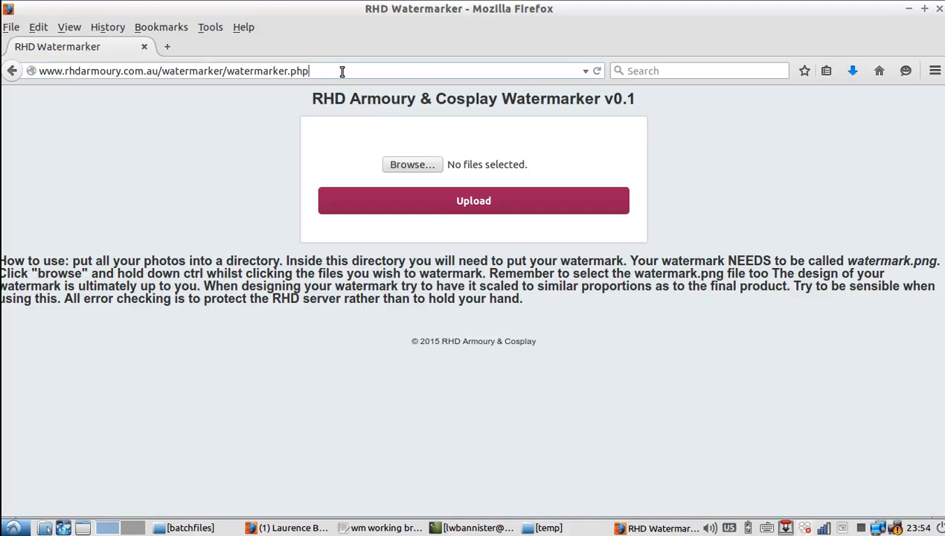
pyautogui.moveTo(247, 214)
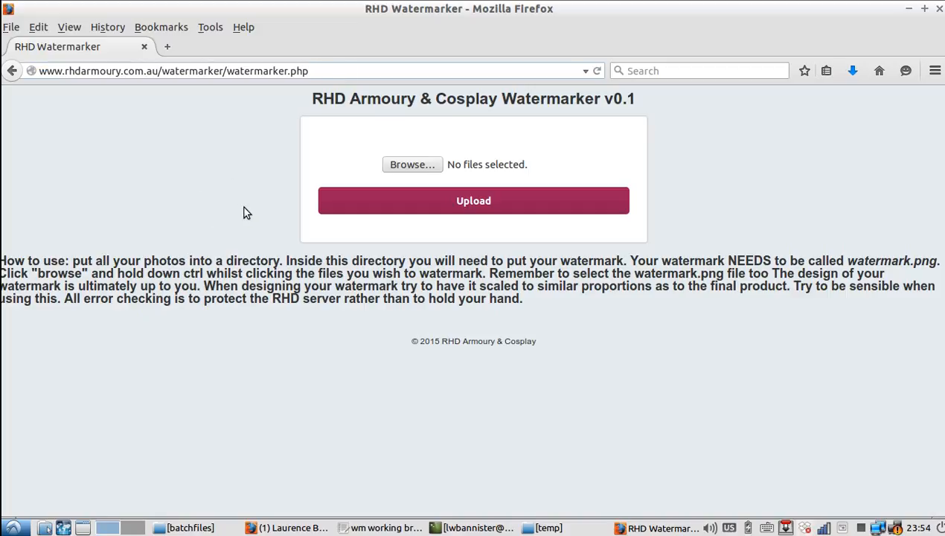
pyautogui.moveTo(355, 193)
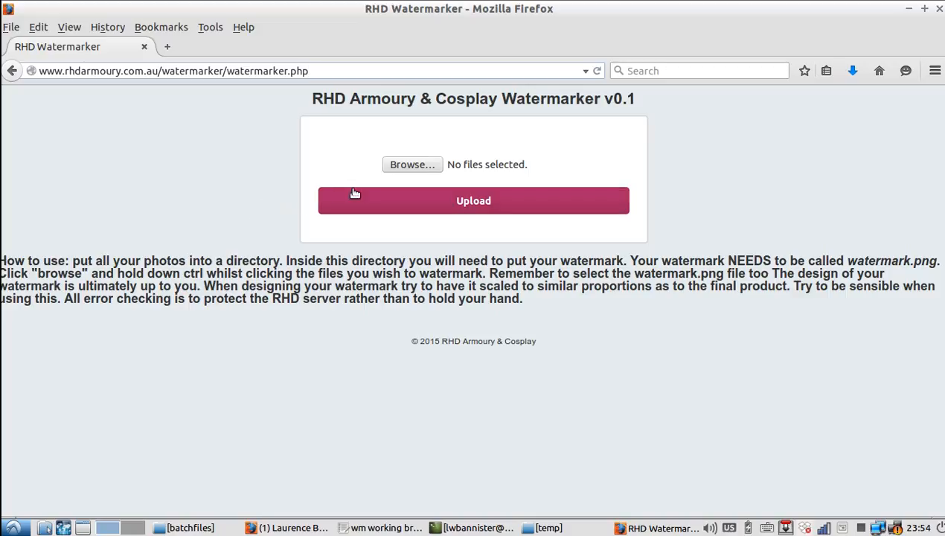
pyautogui.moveTo(389, 106)
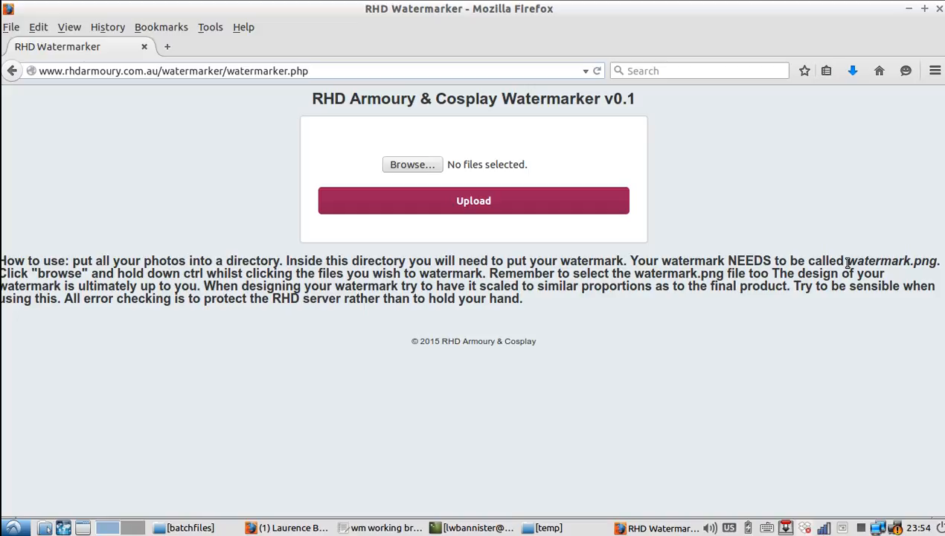
pyautogui.moveTo(846, 260); pyautogui.dragTo(936, 273)
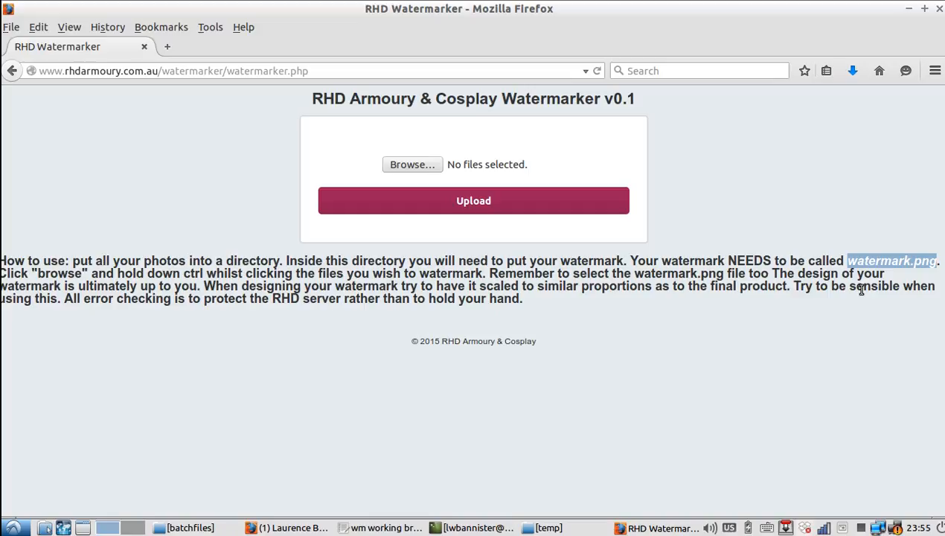
pyautogui.moveTo(147, 325)
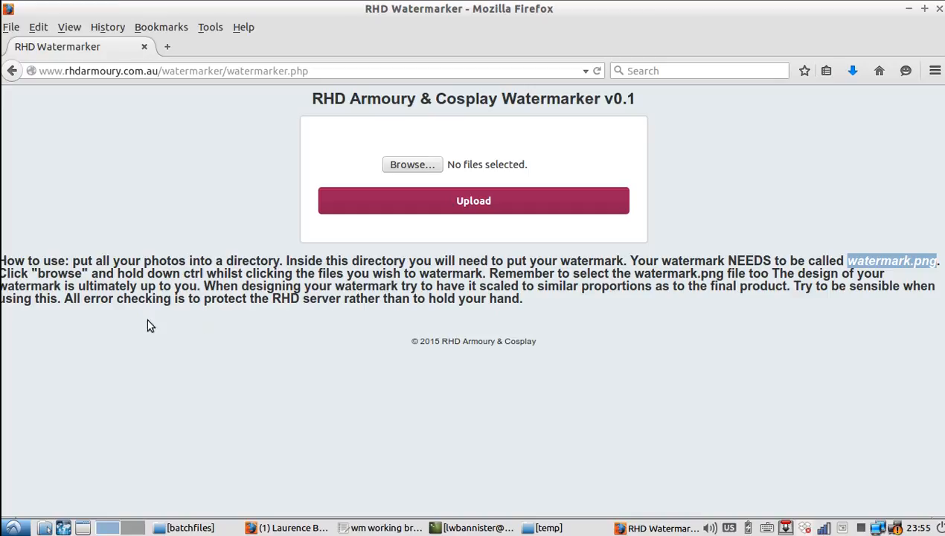
pyautogui.moveTo(266, 259)
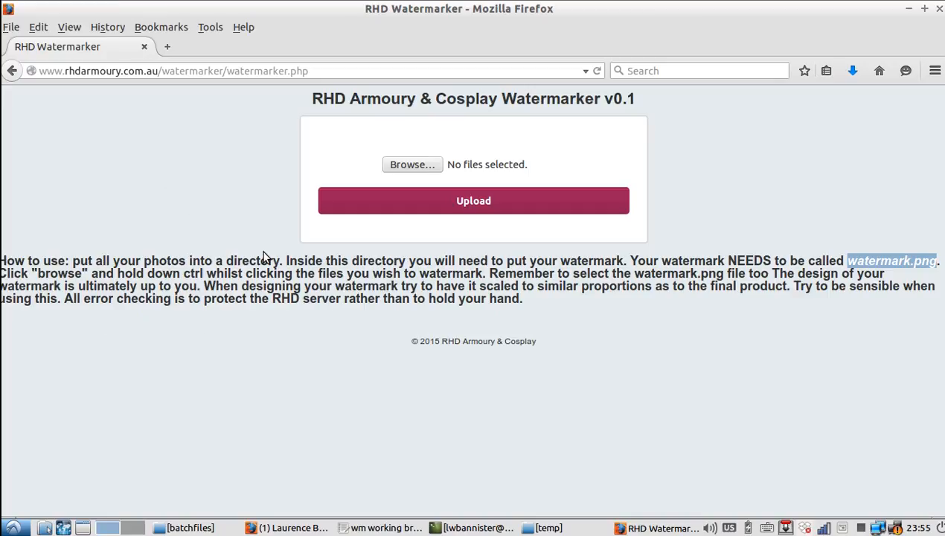
pyautogui.moveTo(421, 173)
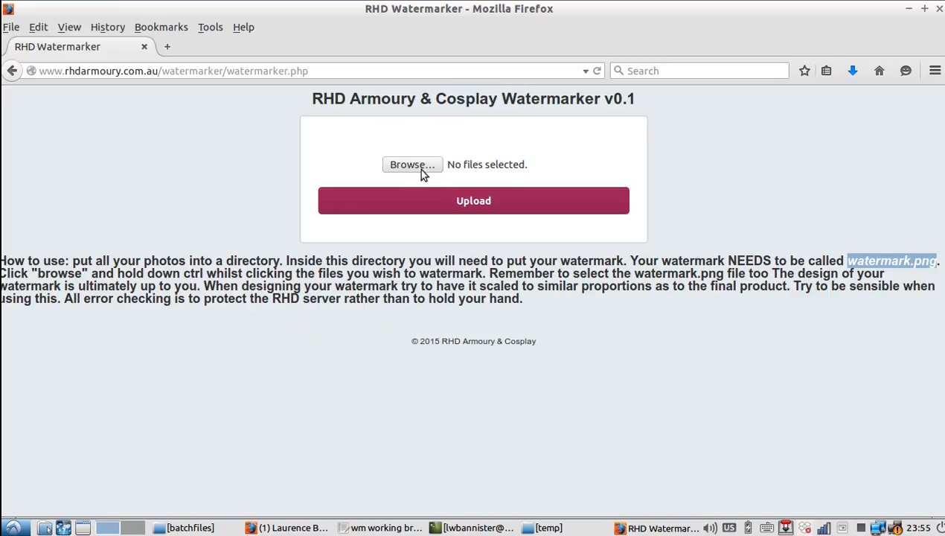
# From the testphotos folder, choose IMG_9954.jpg, IMG_0022.JPG, IMG_0008.JPG and watermark.png
pyautogui.click(412, 164)
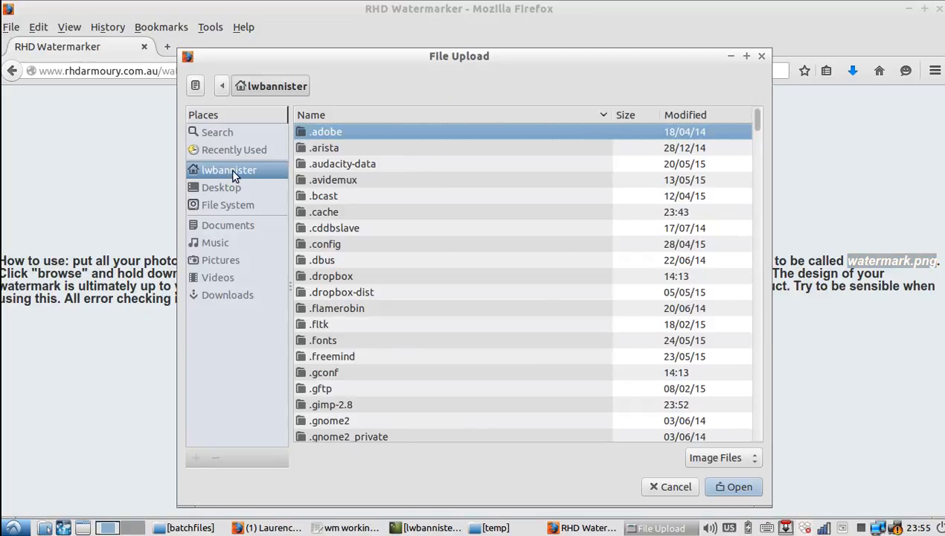
pyautogui.scroll(-3)
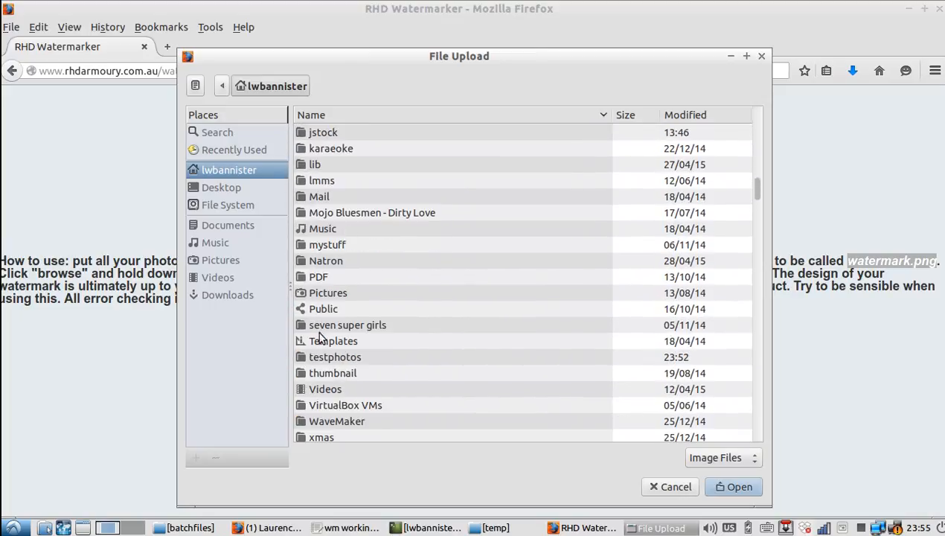
pyautogui.doubleClick(335, 356)
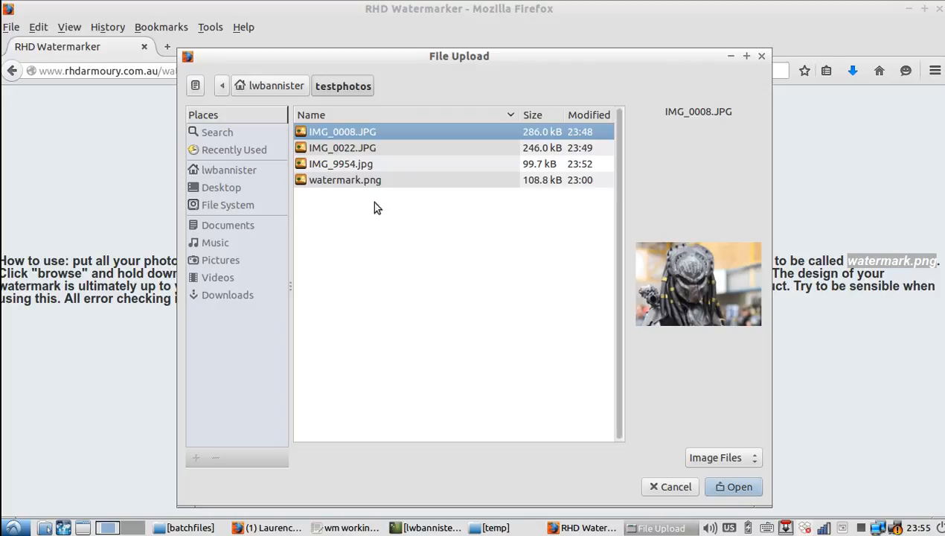
pyautogui.moveTo(345, 180)
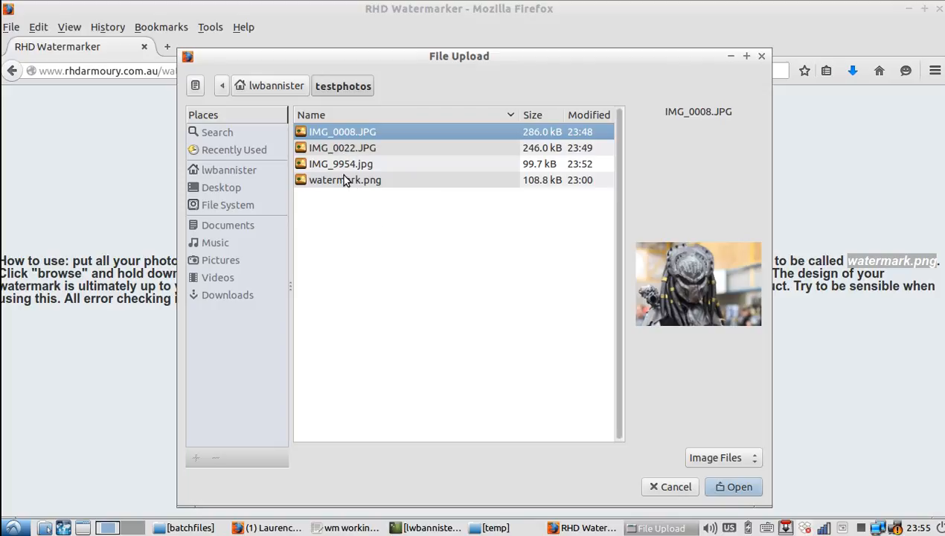
pyautogui.moveTo(359, 165)
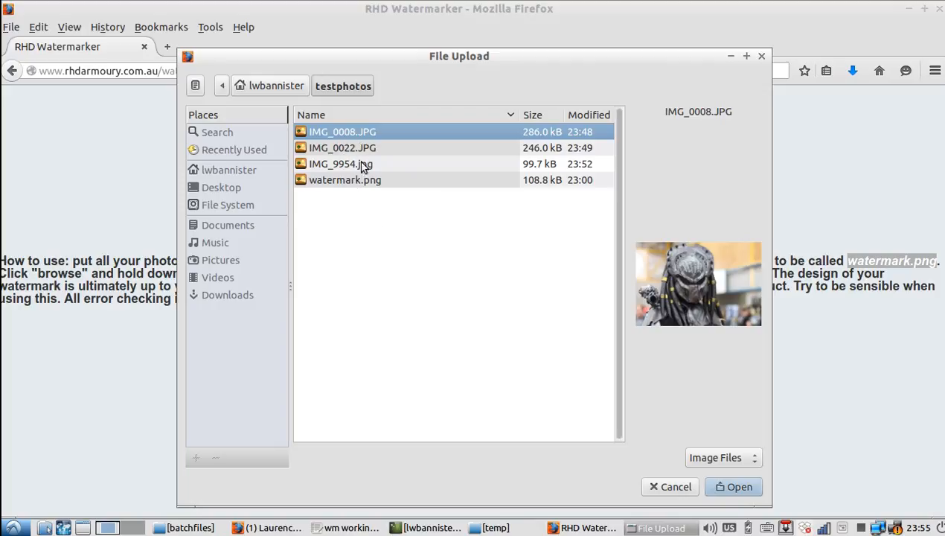
pyautogui.click(337, 164)
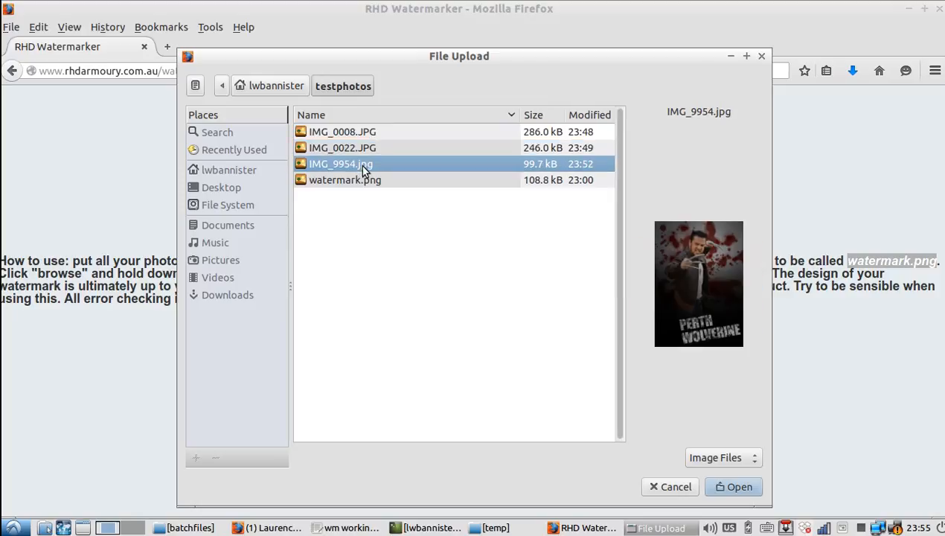
pyautogui.click(340, 132)
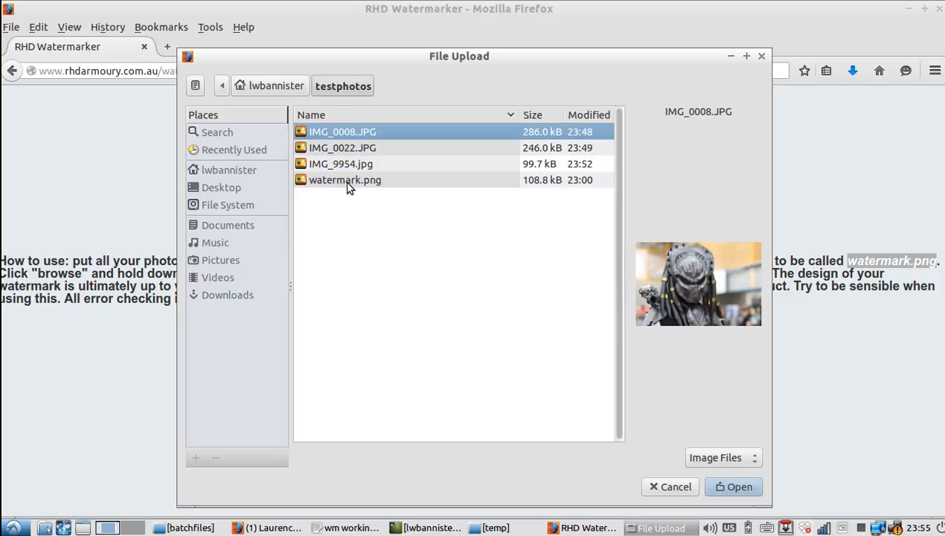
pyautogui.click(346, 180)
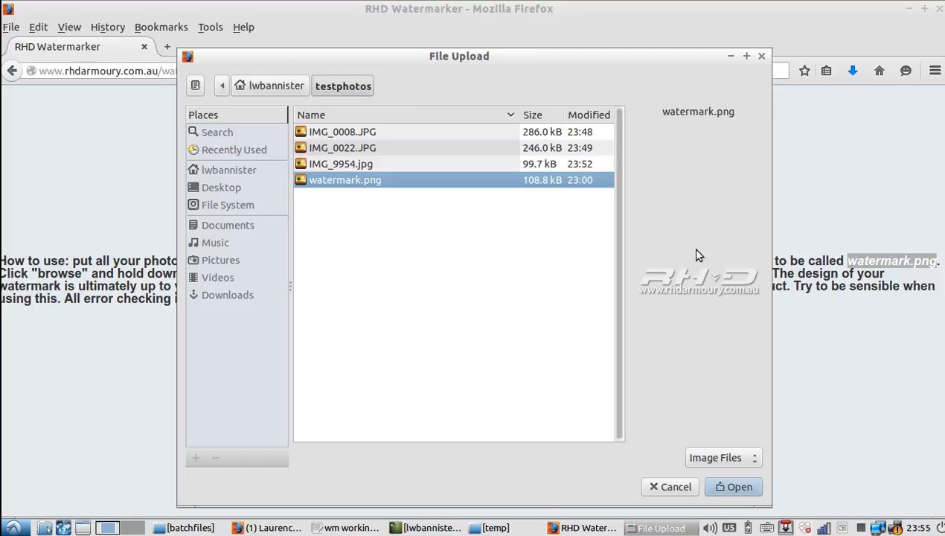
pyautogui.moveTo(347, 180)
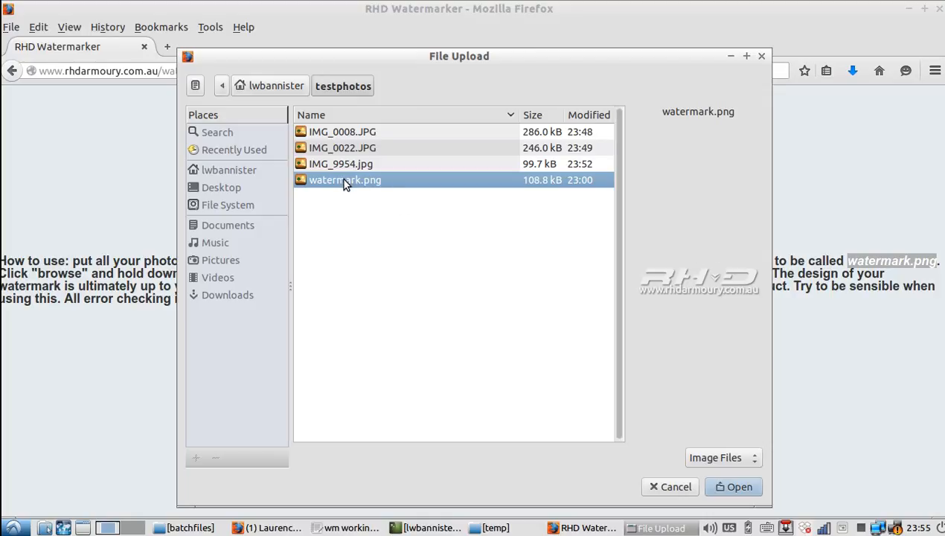
pyautogui.click(342, 147)
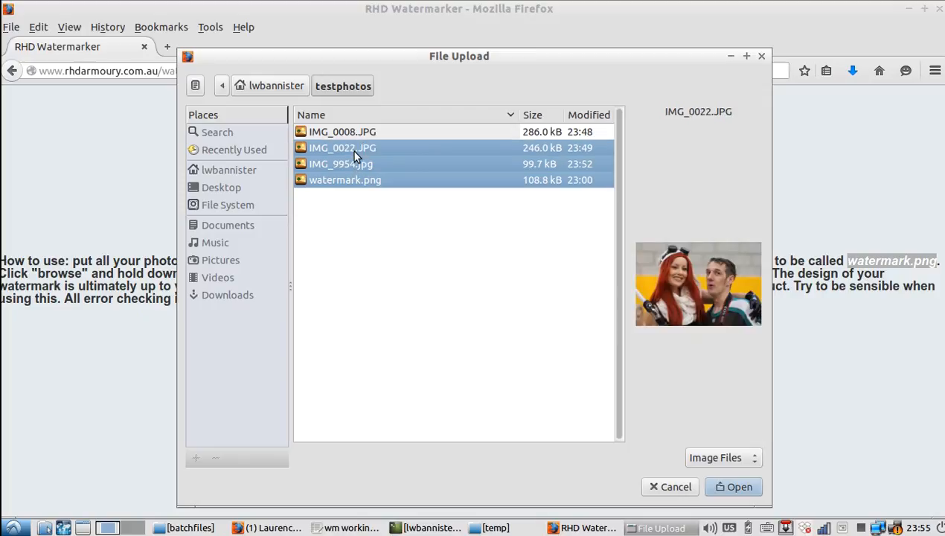
pyautogui.click(341, 132)
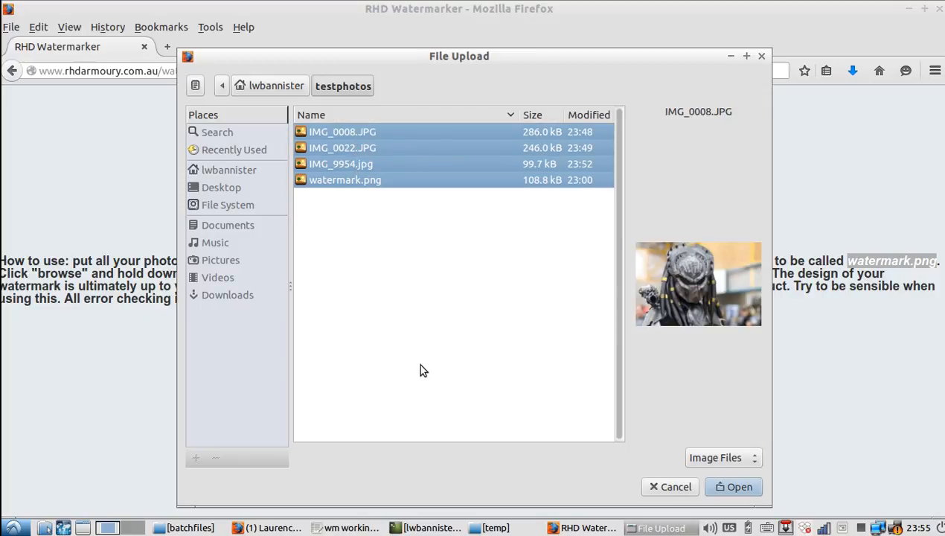
pyautogui.click(733, 486)
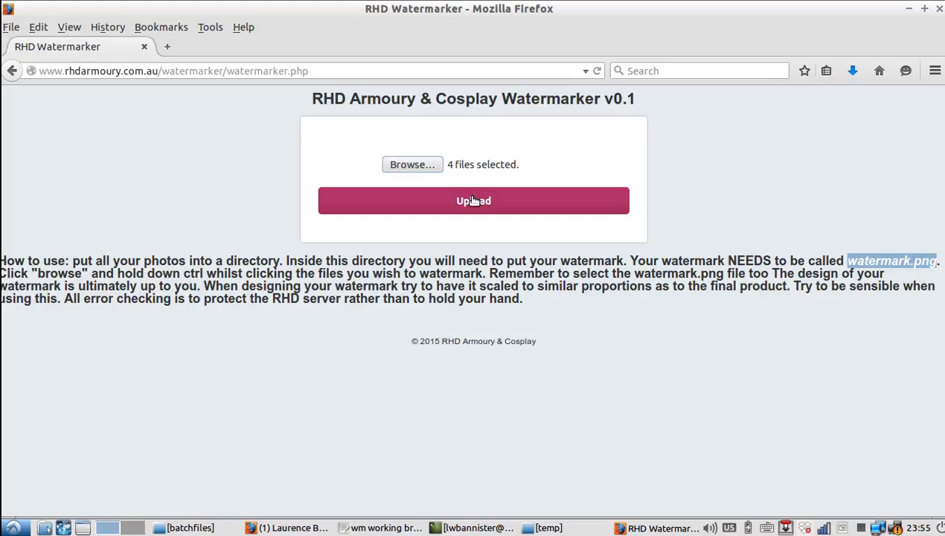
# Upload the four files and open the returned zip with Archive Manager
pyautogui.click(473, 200)
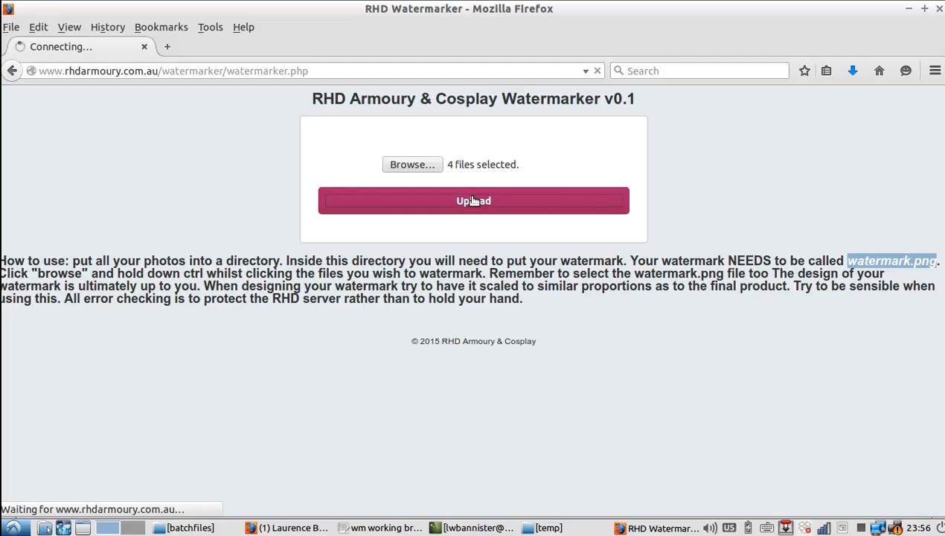
pyautogui.click(473, 200)
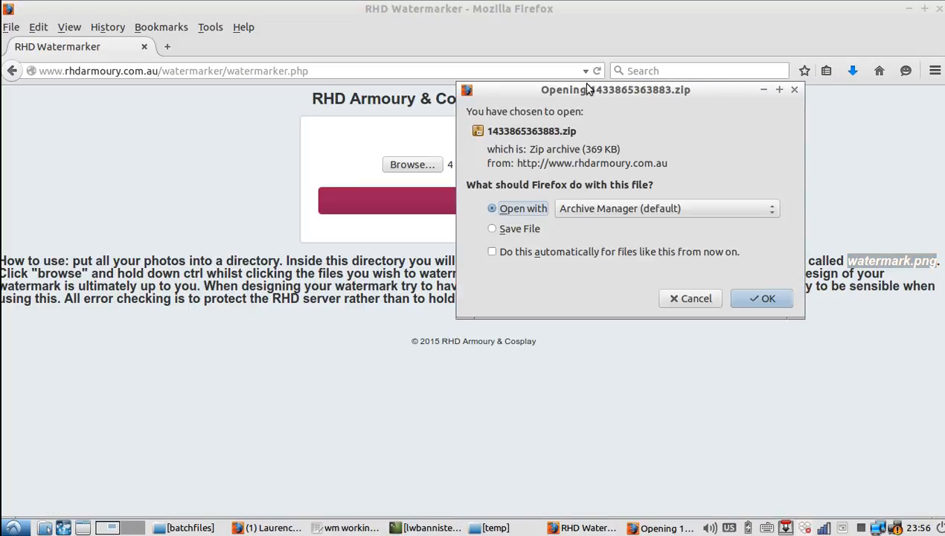
pyautogui.moveTo(534, 194)
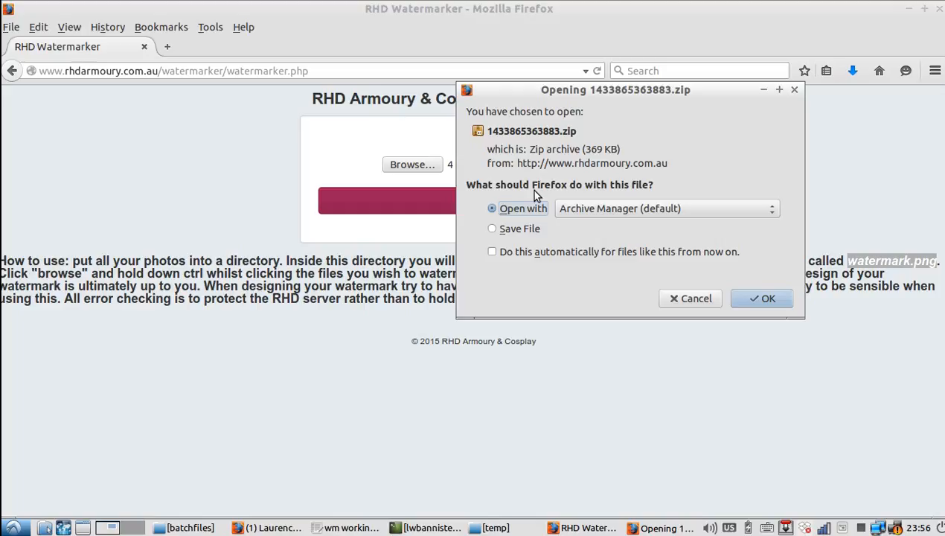
pyautogui.moveTo(501, 235)
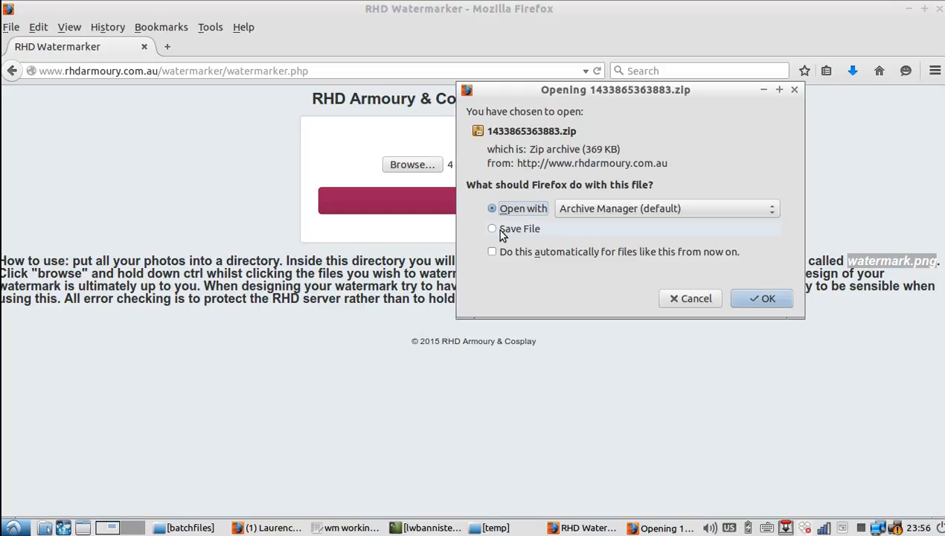
pyautogui.moveTo(516, 226)
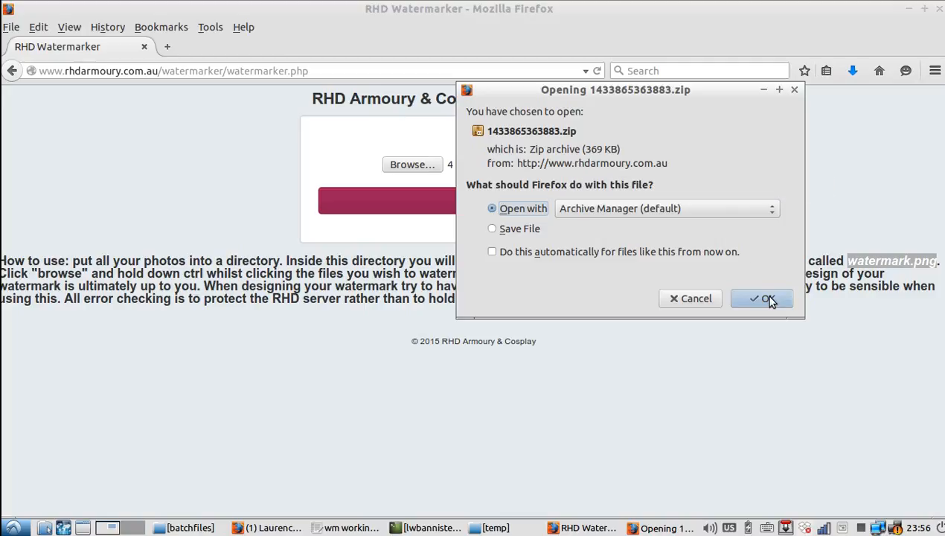
pyautogui.moveTo(750, 279)
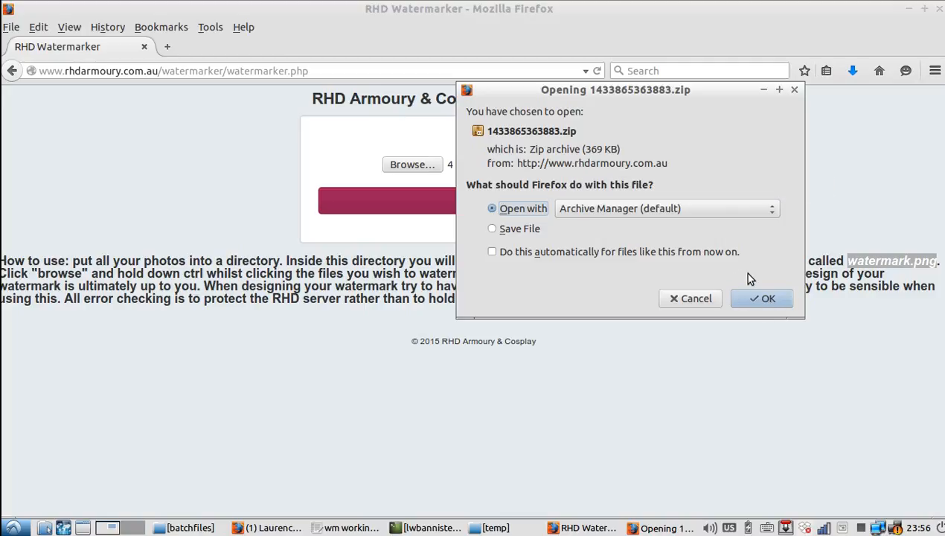
pyautogui.moveTo(797, 285)
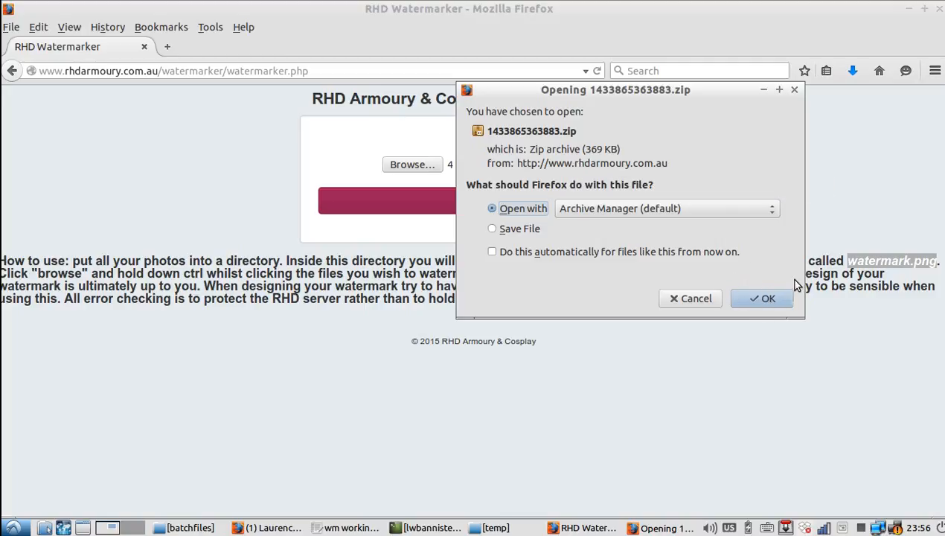
pyautogui.moveTo(757, 279)
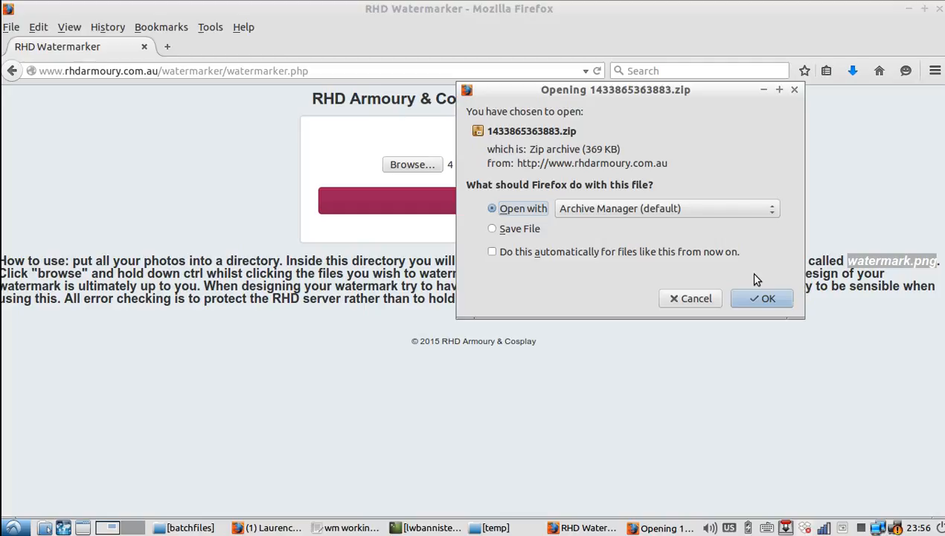
pyautogui.moveTo(748, 297)
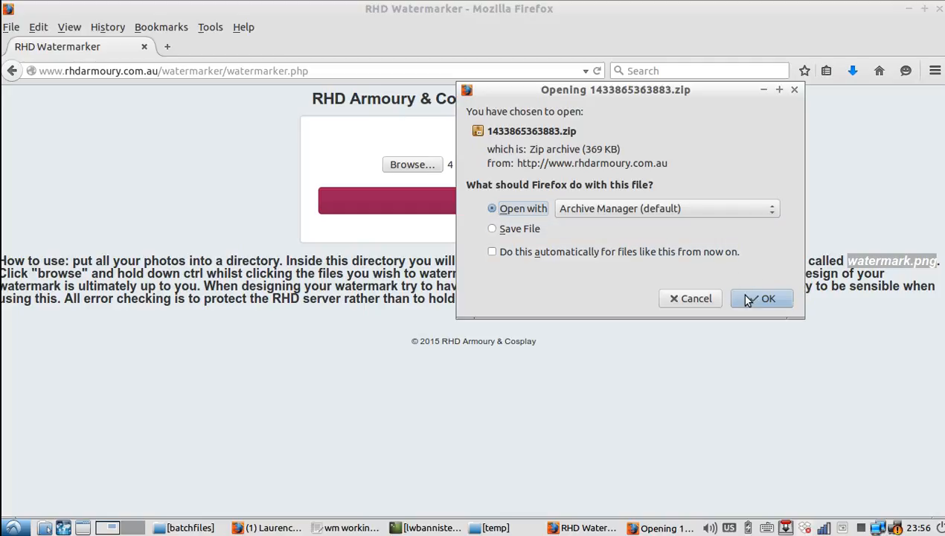
pyautogui.click(761, 298)
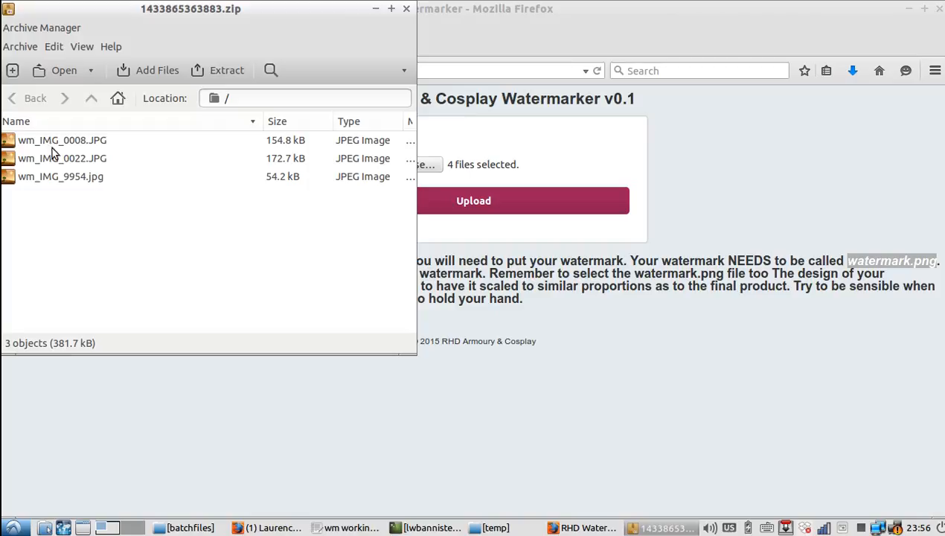
pyautogui.moveTo(23, 146)
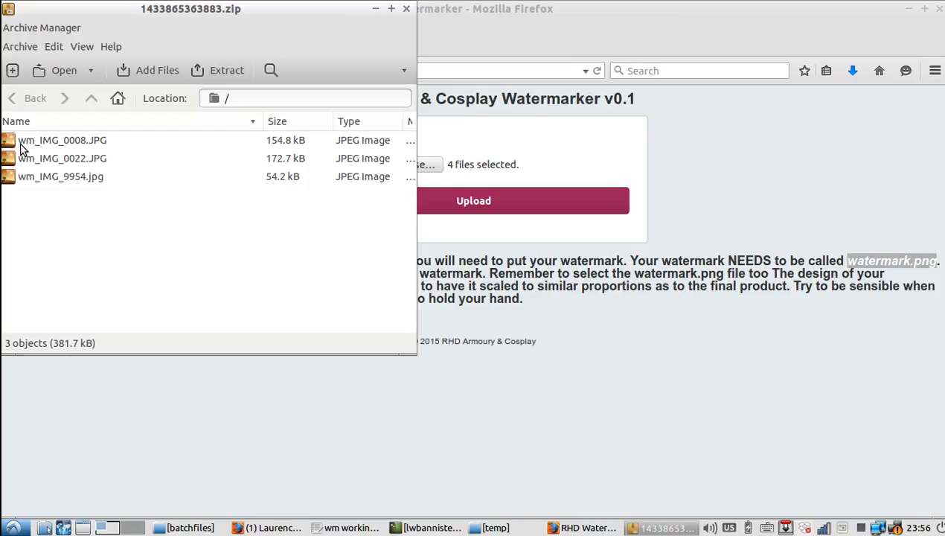
pyautogui.moveTo(69, 146)
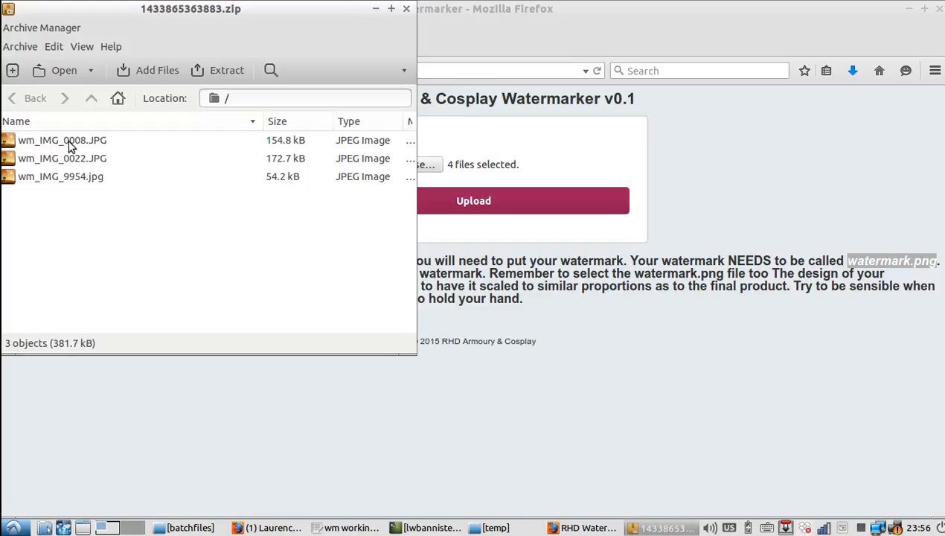
# Preview wm_IMG_0008.JPG, wm_IMG_9954.jpg and wm_IMG_0022.JPG to confirm the RHD watermark
pyautogui.doubleClick(63, 140)
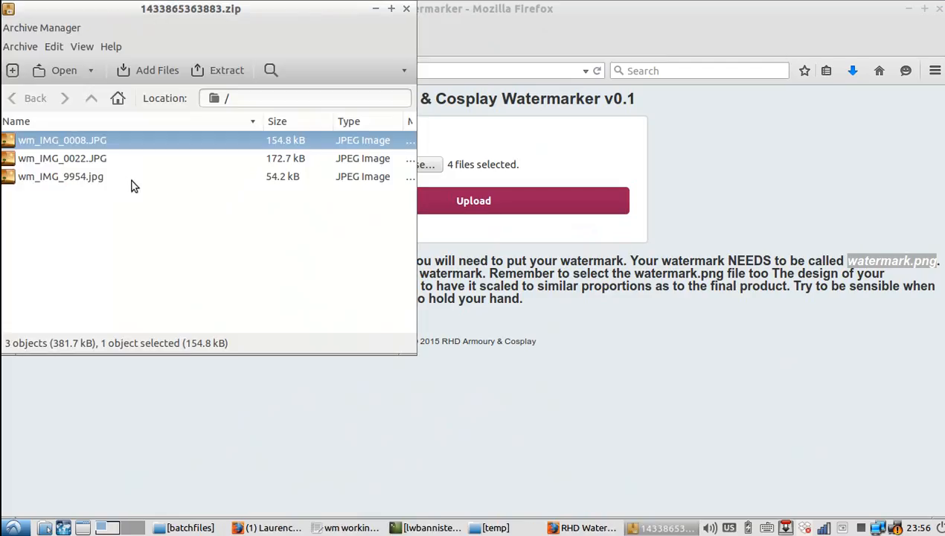
pyautogui.doubleClick(60, 177)
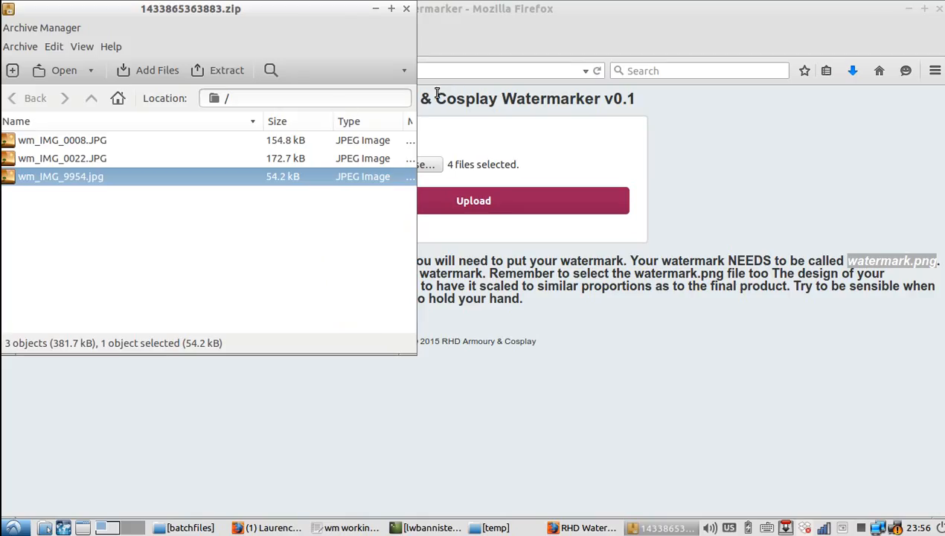
pyautogui.moveTo(70, 162)
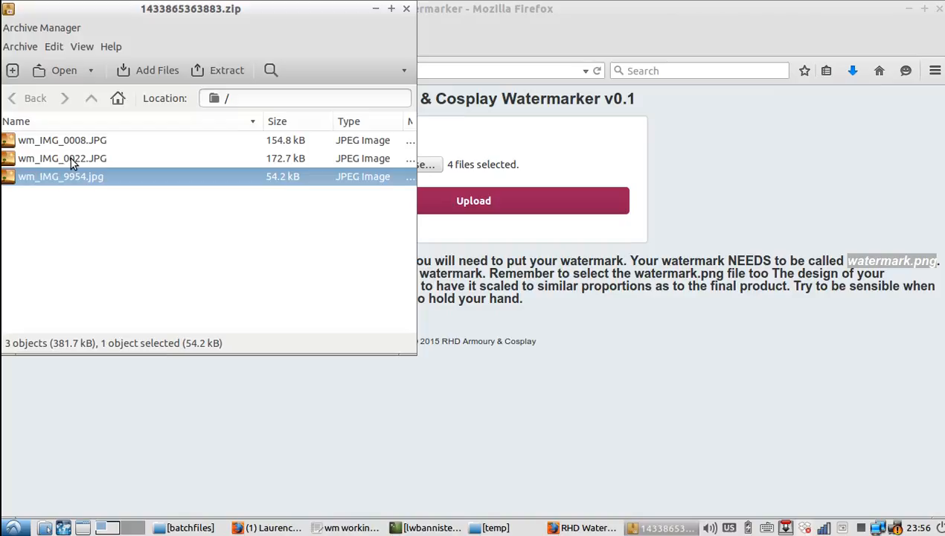
pyautogui.click(70, 158)
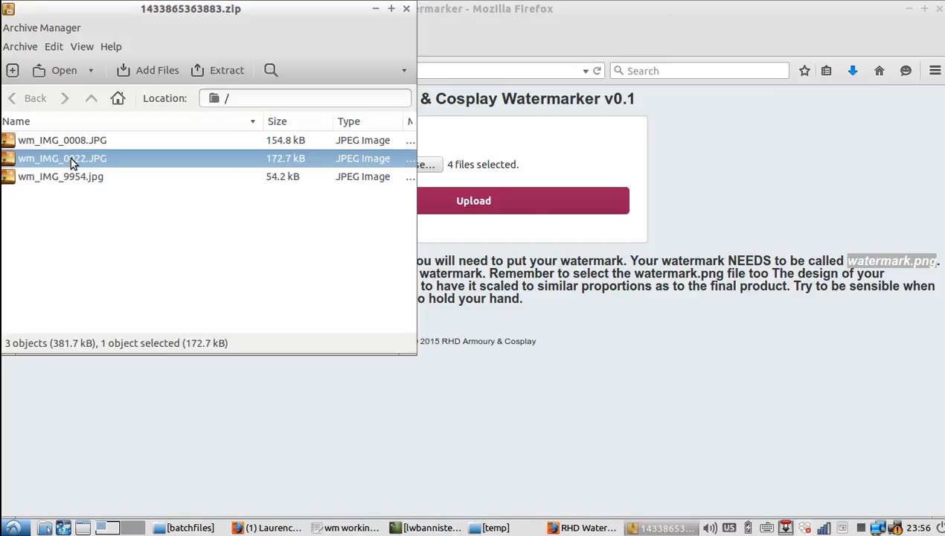
pyautogui.doubleClick(71, 158)
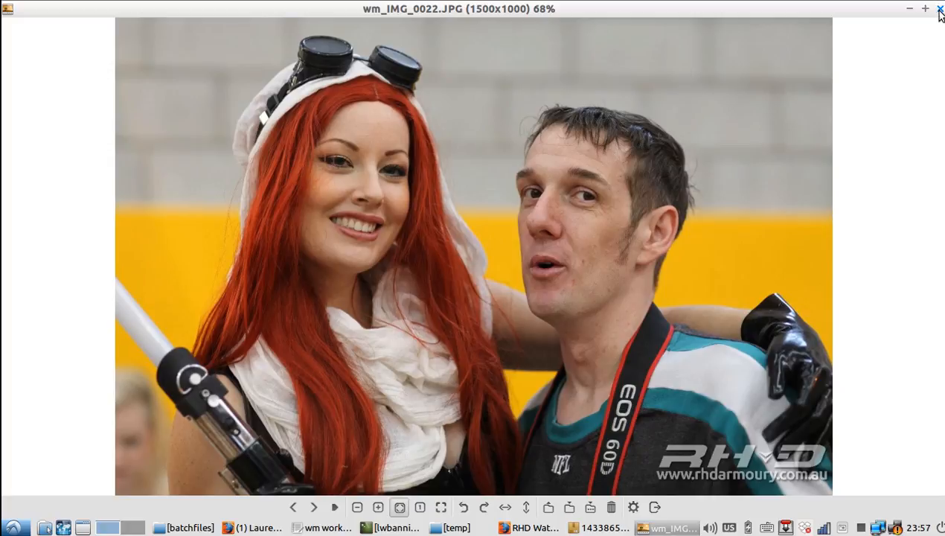
pyautogui.click(936, 8)
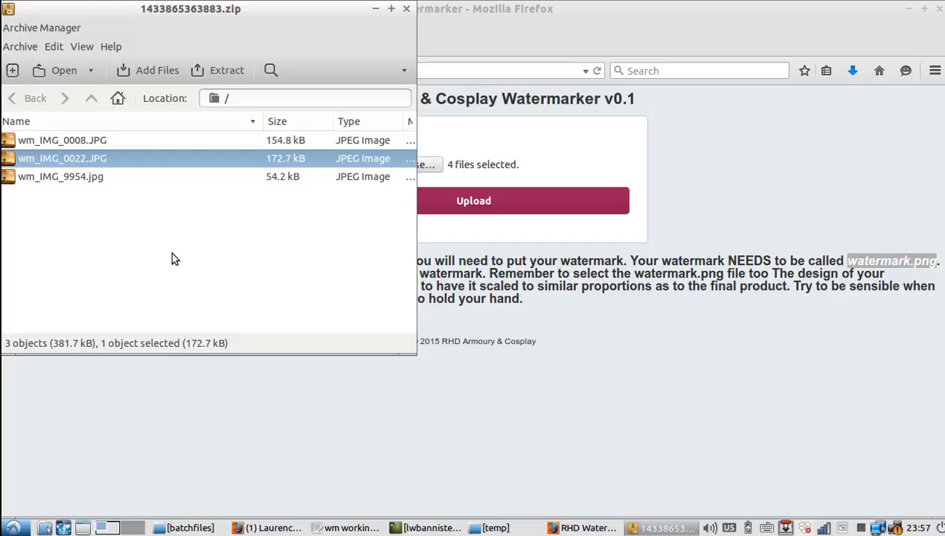
pyautogui.moveTo(347, 68)
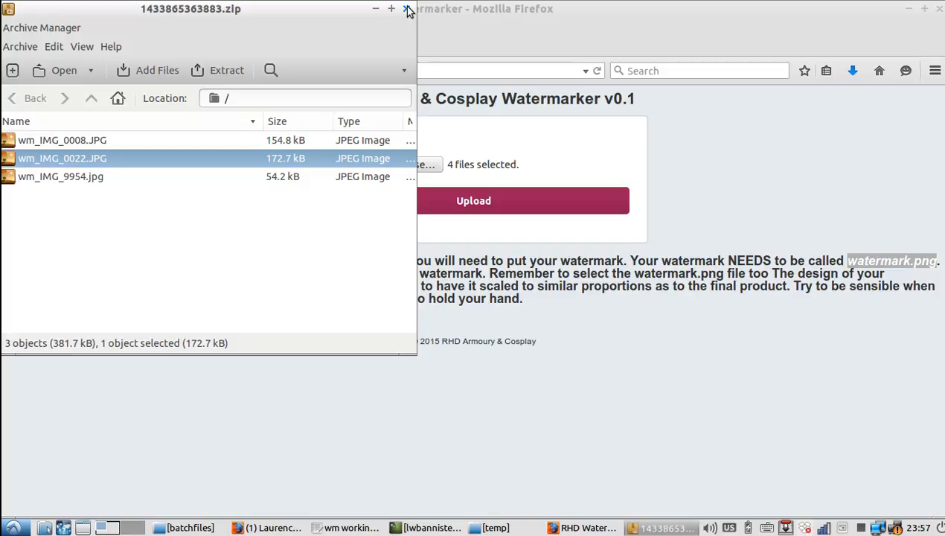
# Close the Archive Manager window showing the watermarked photos
pyautogui.click(403, 14)
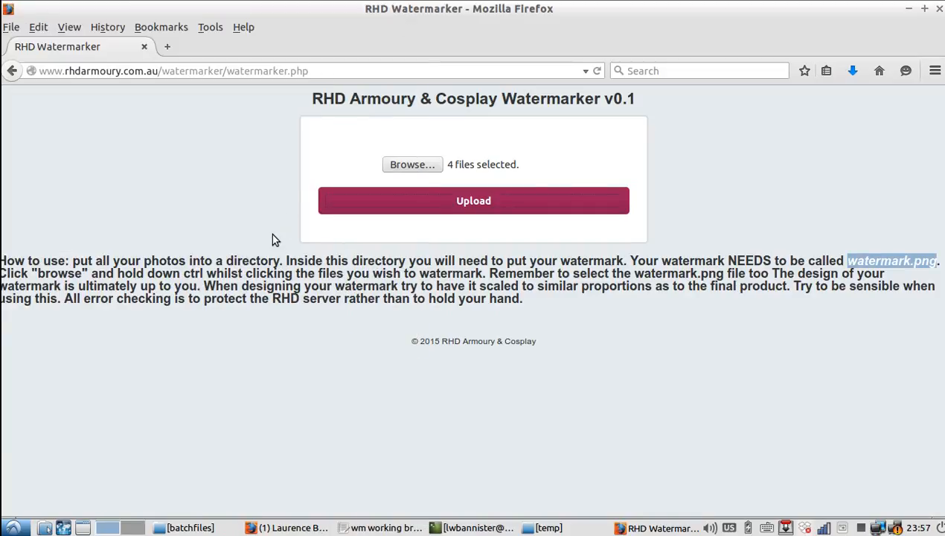
pyautogui.moveTo(528, 306)
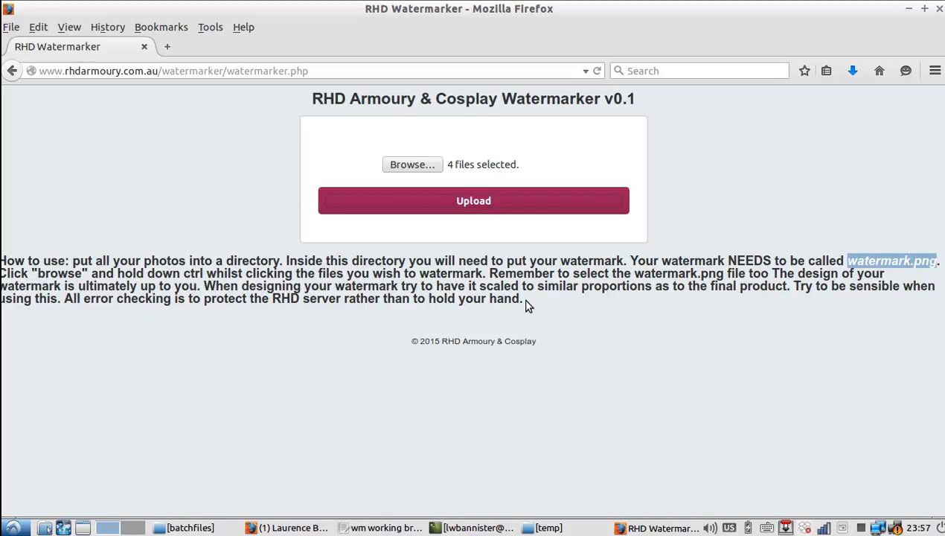
pyautogui.moveTo(169, 298)
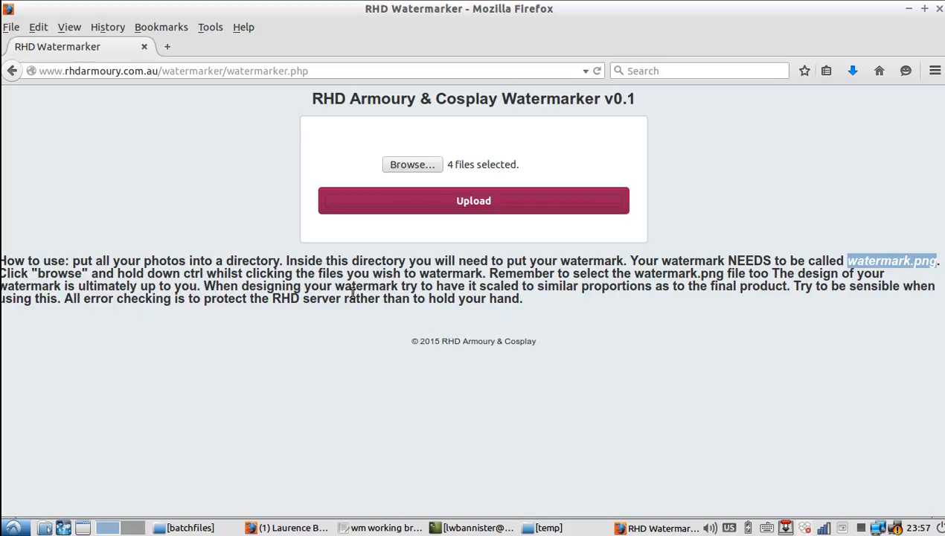
pyautogui.moveTo(542, 313)
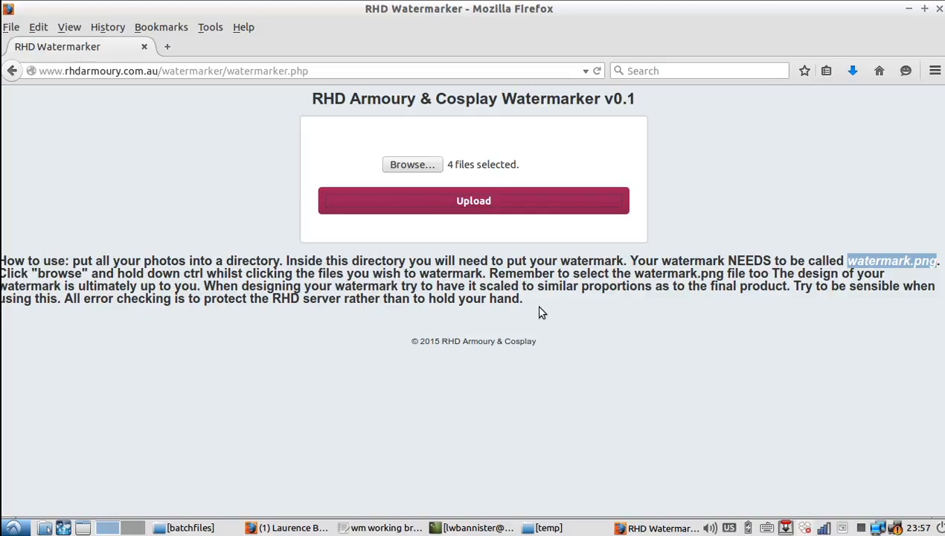